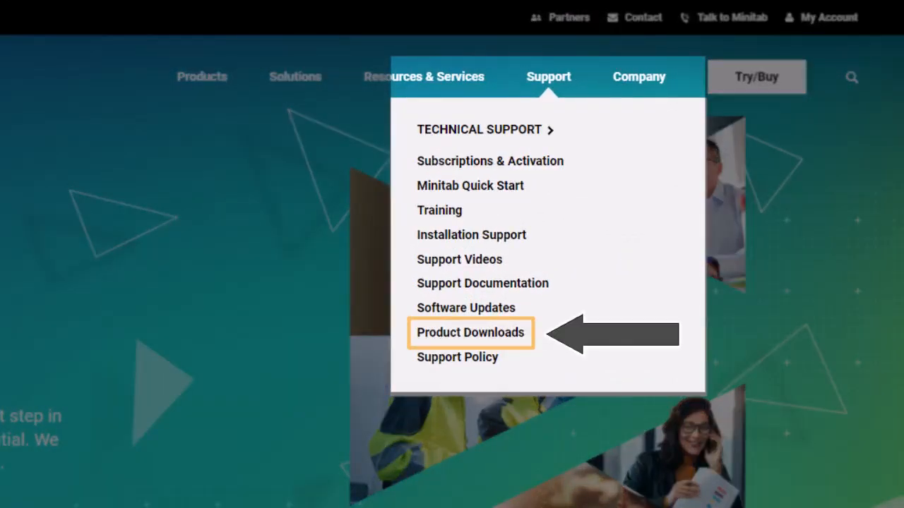
Start the Minitab Statistical Software download from the Product Downloads page.
{"action": "left_click", "coordinate": [468, 332]}
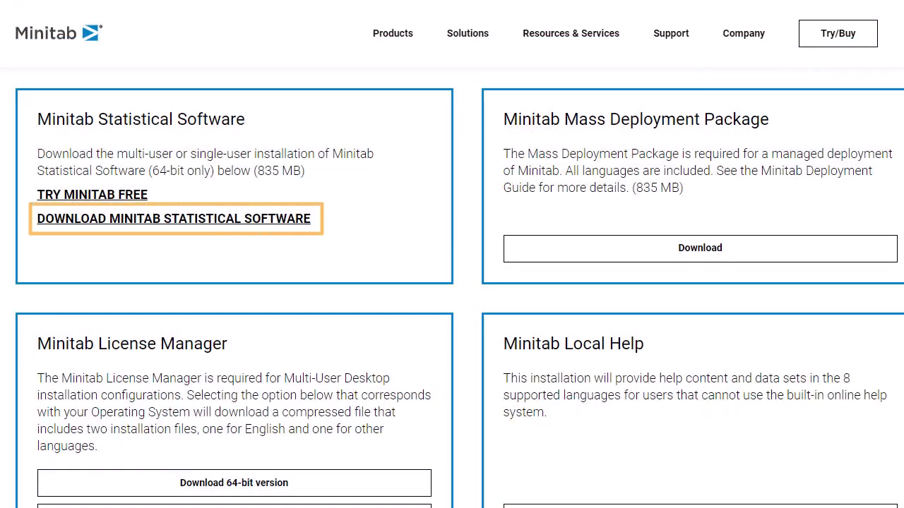
{"action": "left_click", "coordinate": [172, 218]}
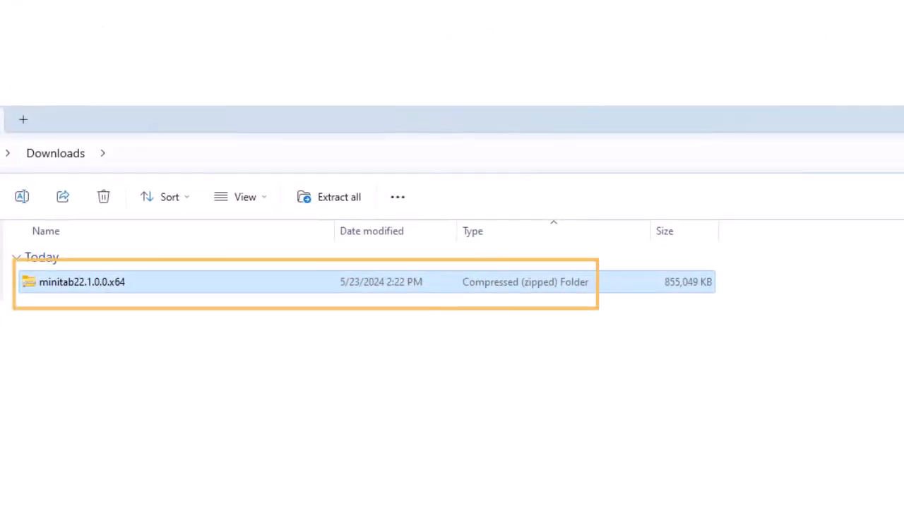
Extract the zipped minitab22.1.0.0.x64 download to the suggested folder.
{"action": "left_click", "coordinate": [339, 197]}
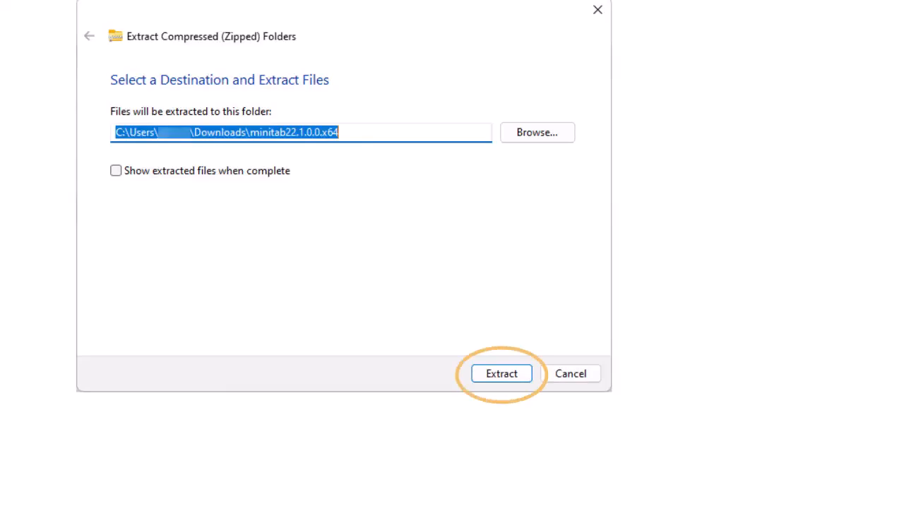
{"action": "left_click", "coordinate": [501, 372]}
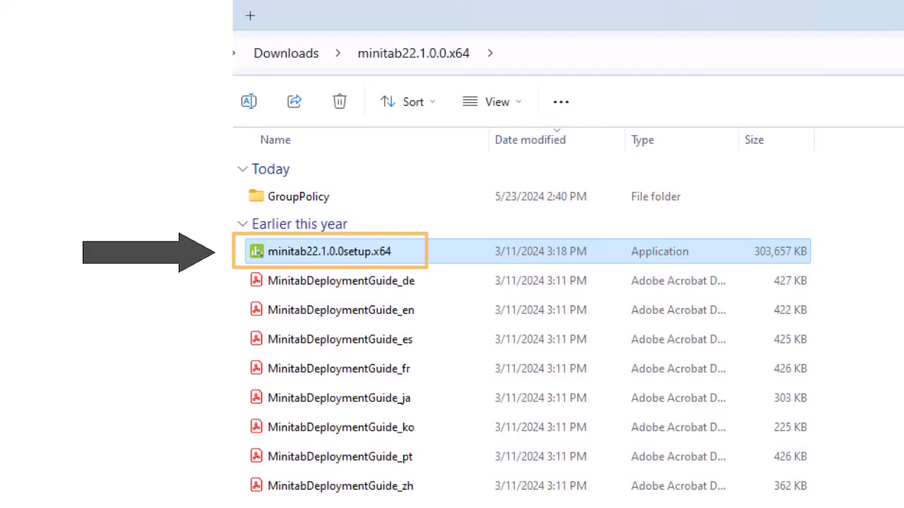
Launch minitab22.1.0.0setup.x64 in English (United States) and move past the welcome screen.
{"action": "double_click", "coordinate": [330, 252]}
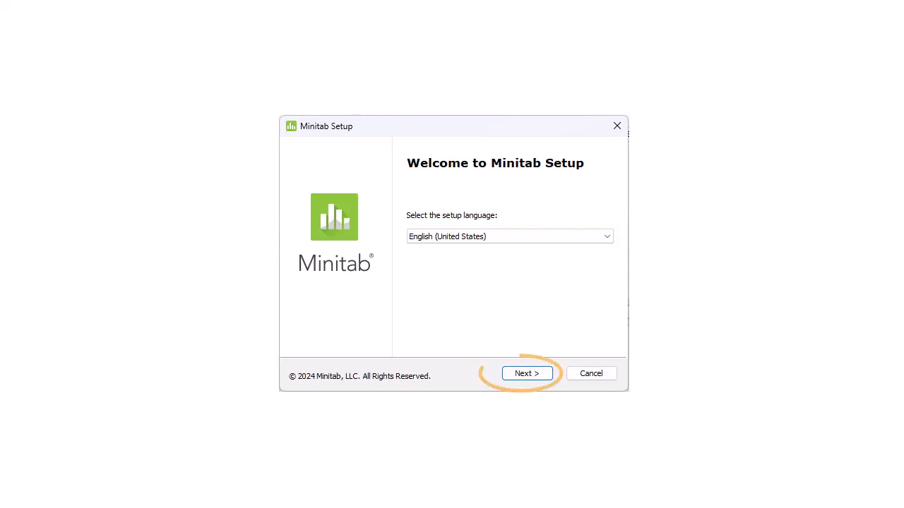
{"action": "left_click", "coordinate": [525, 373]}
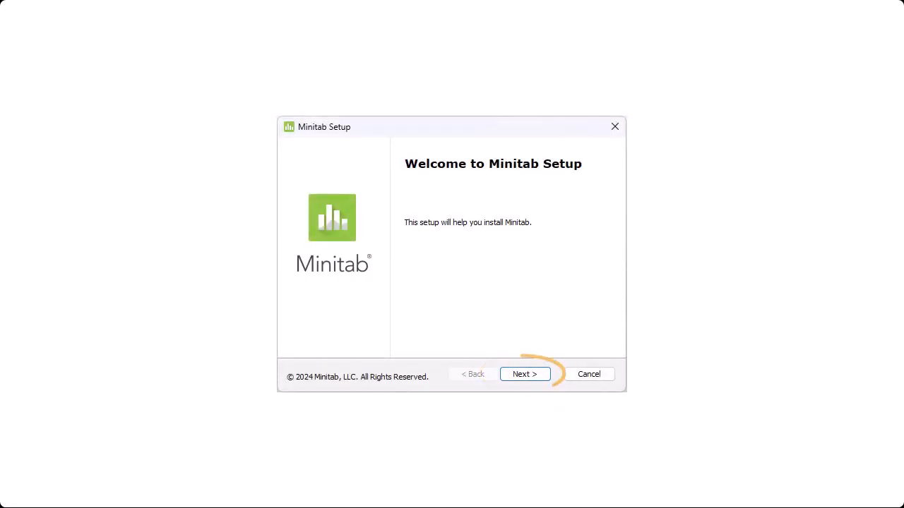
{"action": "left_click", "coordinate": [524, 374]}
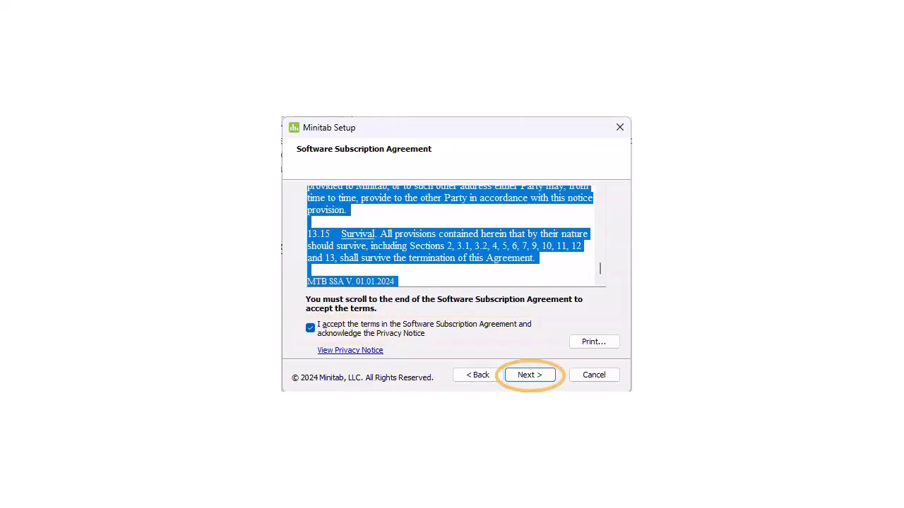
Choose Activate with a license via a License Server and confirm the server and port settings.
{"action": "left_click", "coordinate": [529, 375]}
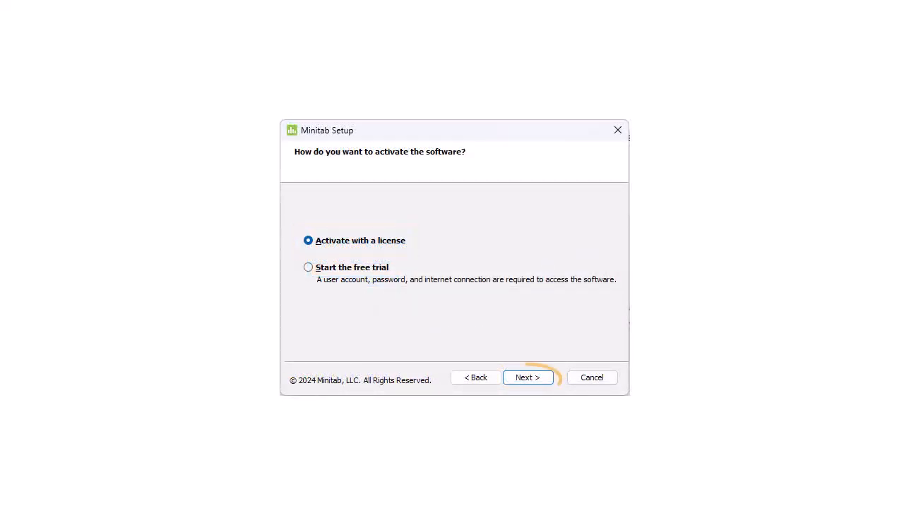
{"action": "left_click", "coordinate": [527, 377]}
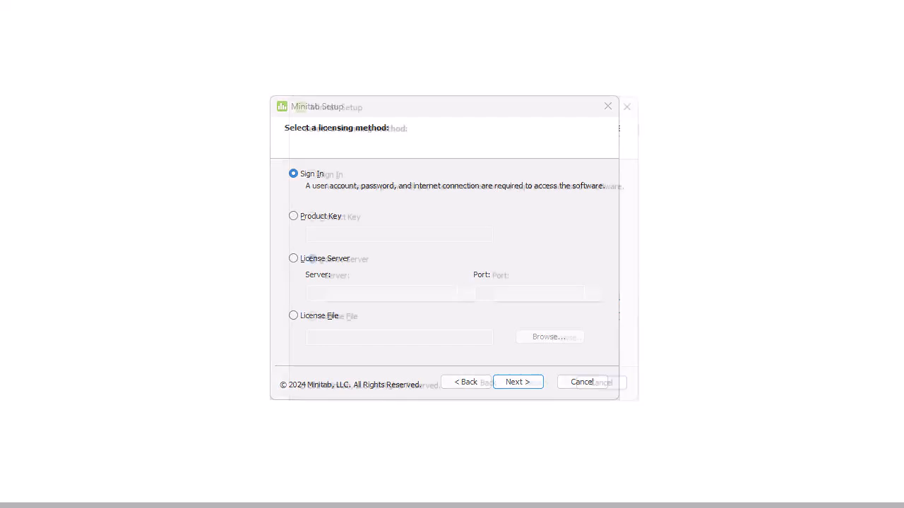
{"action": "left_click", "coordinate": [312, 260]}
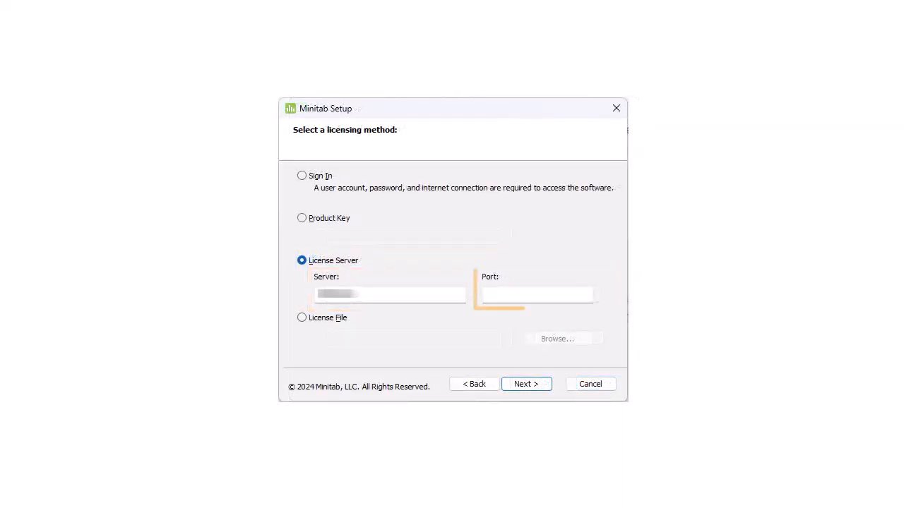
{"action": "left_click", "coordinate": [536, 295]}
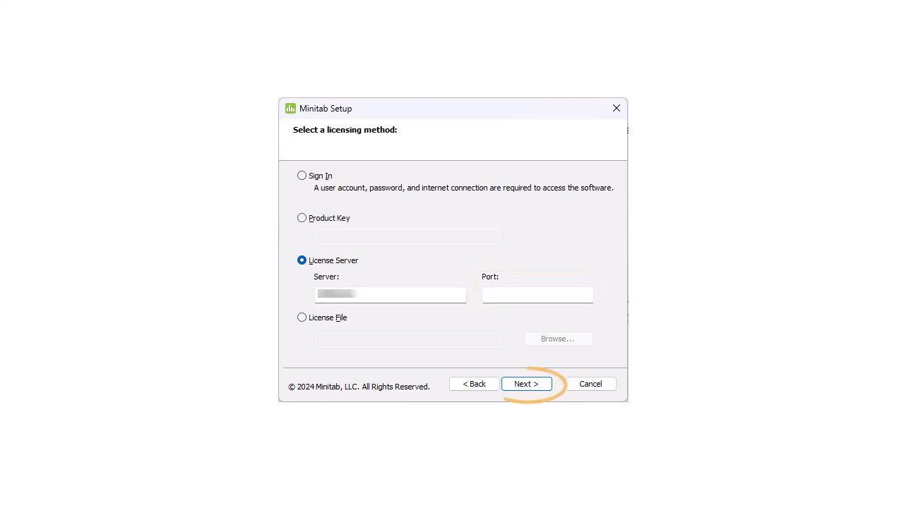
{"action": "left_click", "coordinate": [526, 384]}
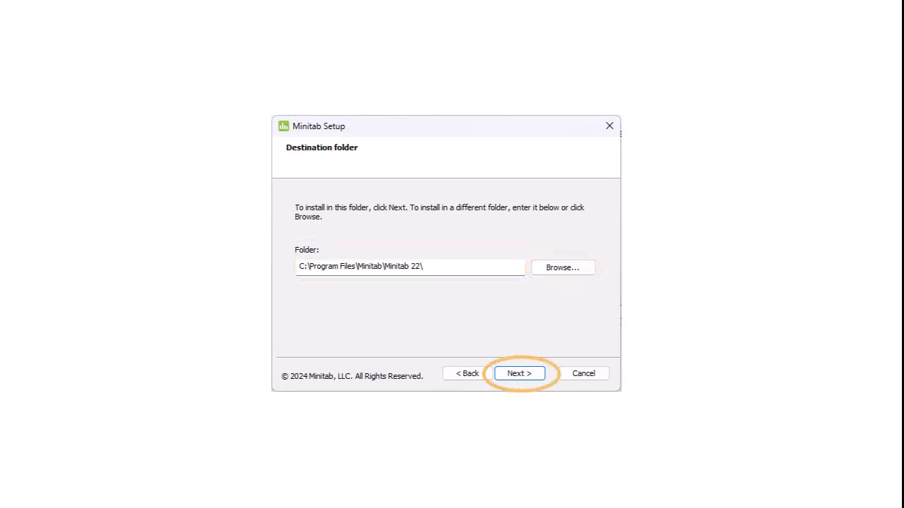
Install to the default C:\Program Files\Minitab\Minitab 22\ folder and finish setup, launching Minitab.
{"action": "left_click", "coordinate": [520, 373]}
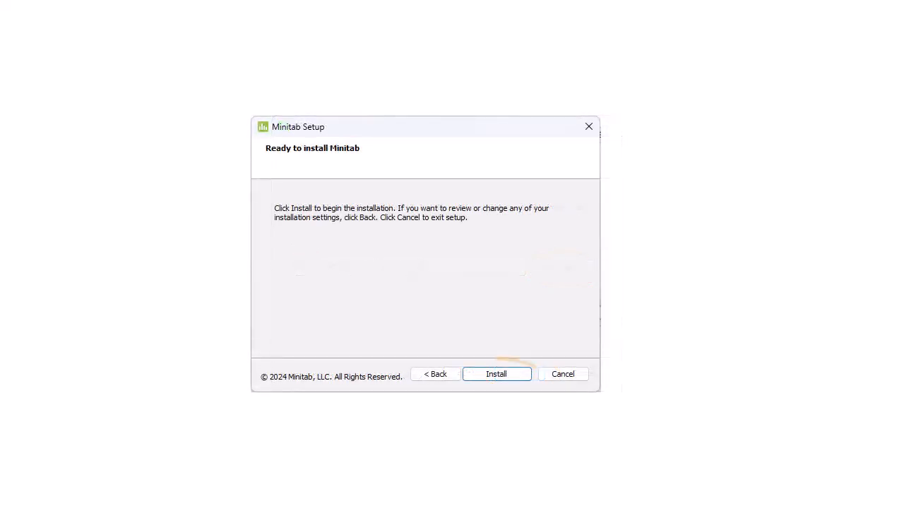
{"action": "left_click", "coordinate": [497, 374]}
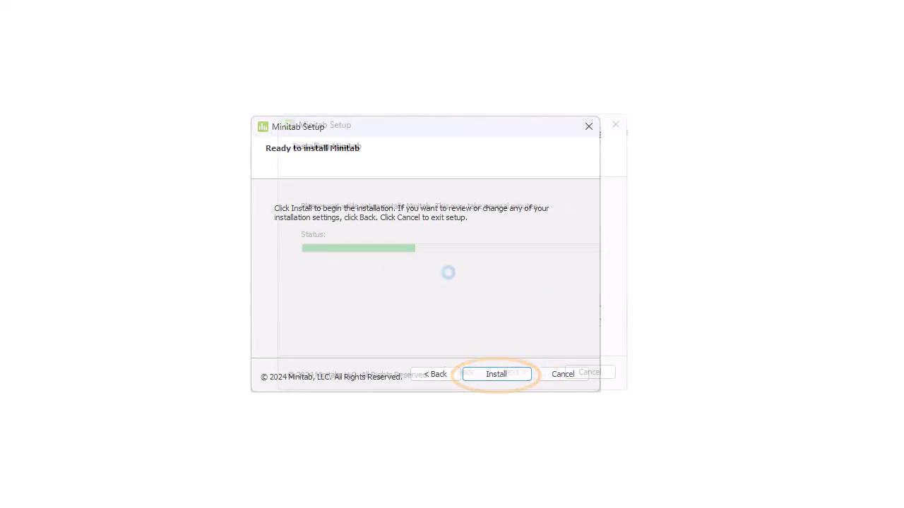
{"action": "left_click", "coordinate": [497, 374]}
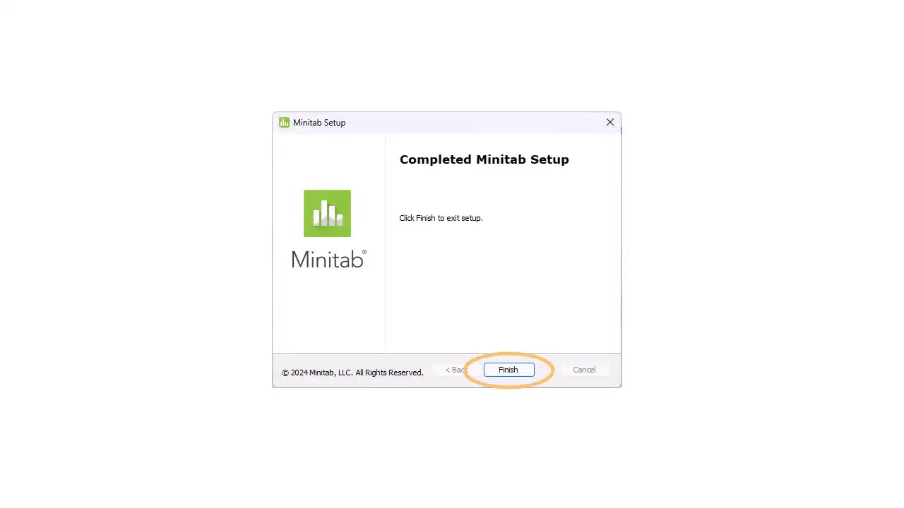
{"action": "left_click", "coordinate": [508, 370]}
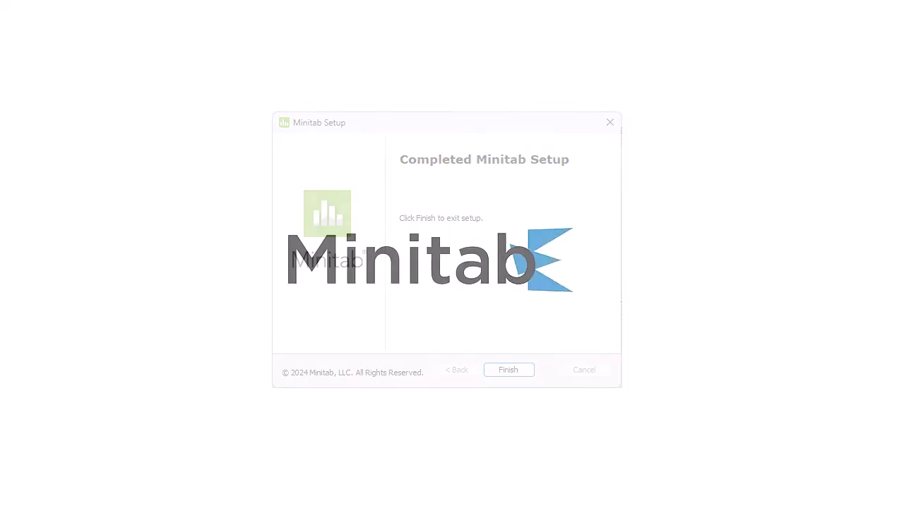